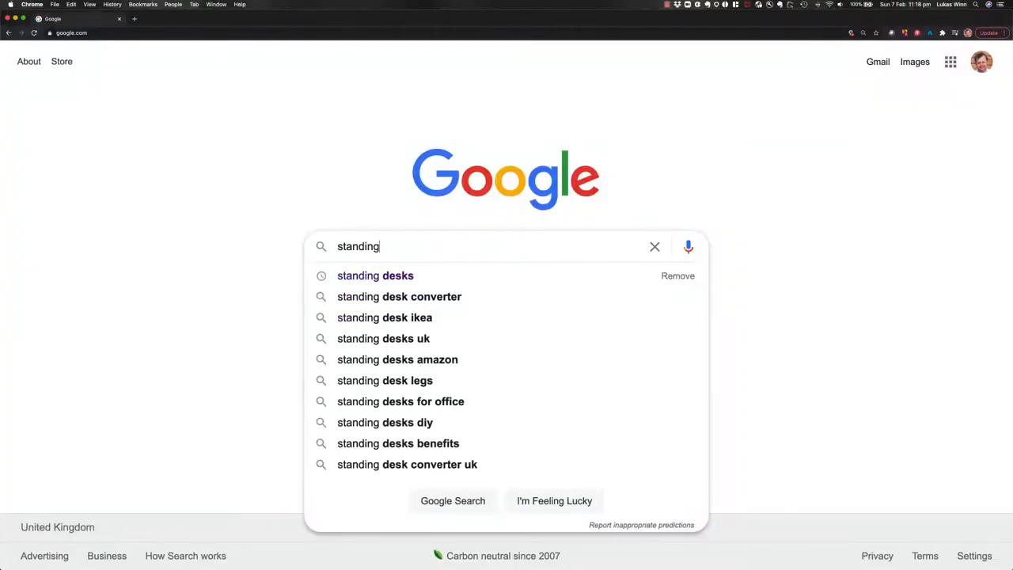
# Search Google for 'standing desks' and scan down and back up the results.
pyautogui.click(376, 276)
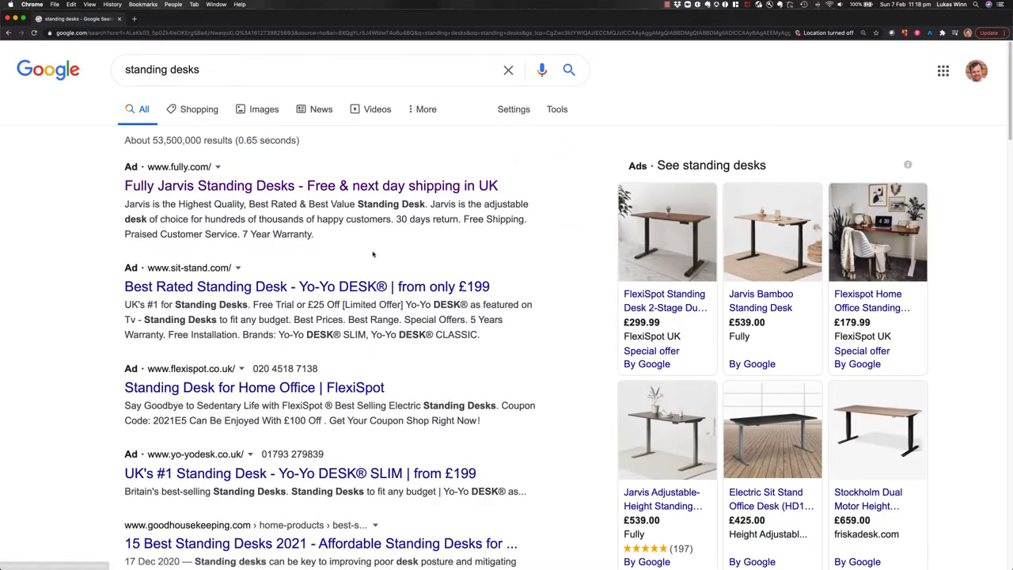
pyautogui.scroll(-3)
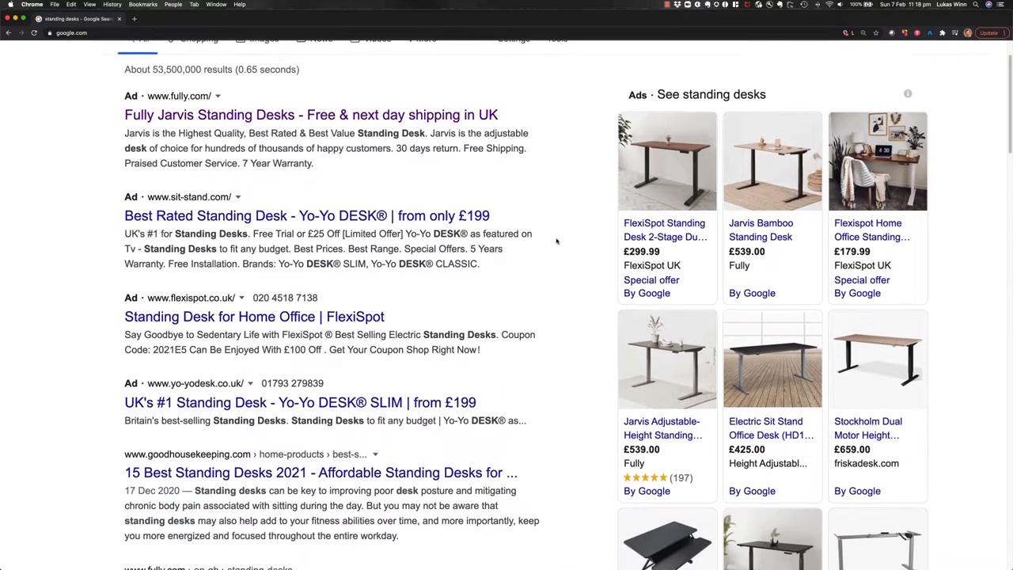
pyautogui.scroll(-3)
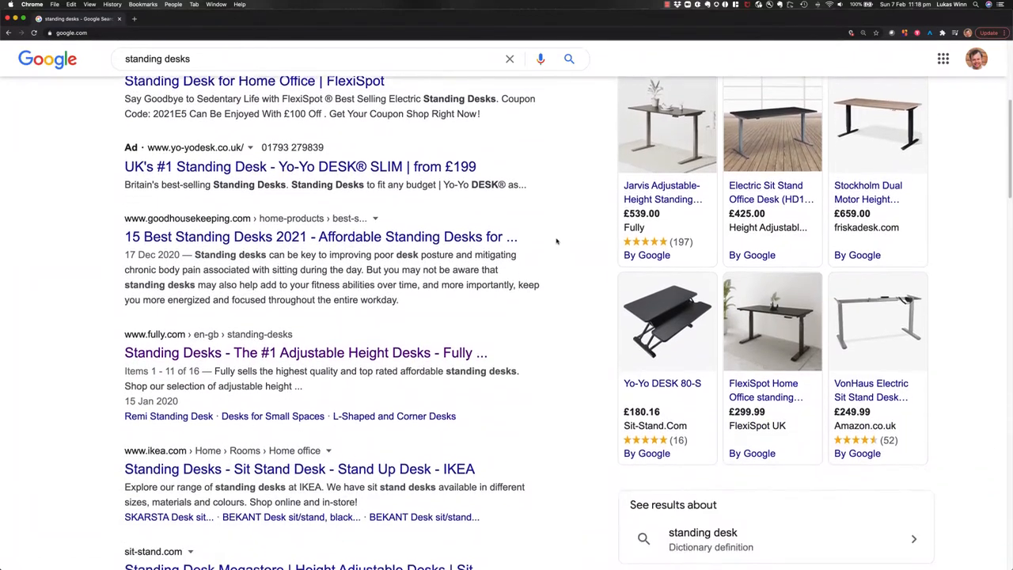
pyautogui.scroll(-3)
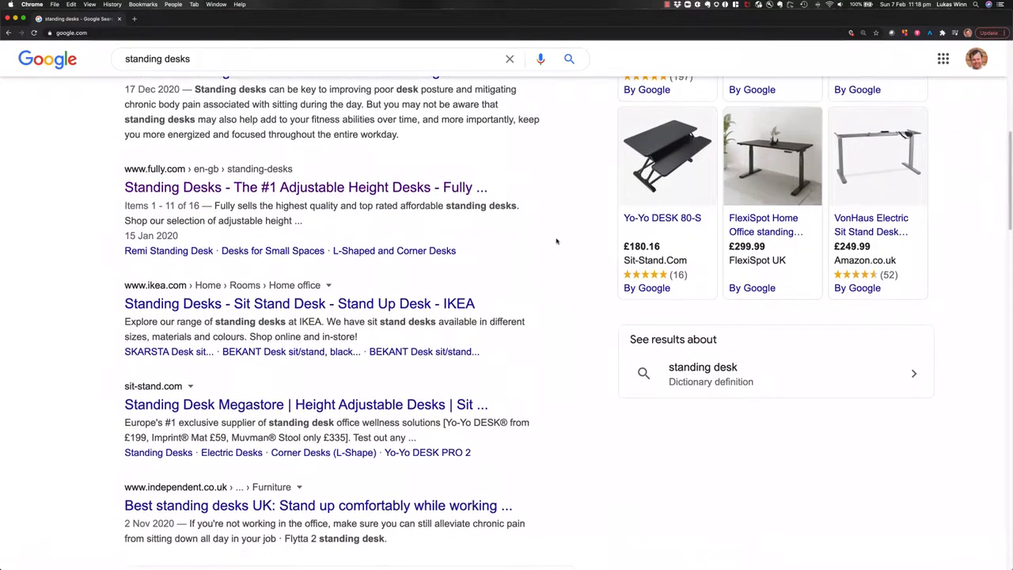
pyautogui.scroll(3)
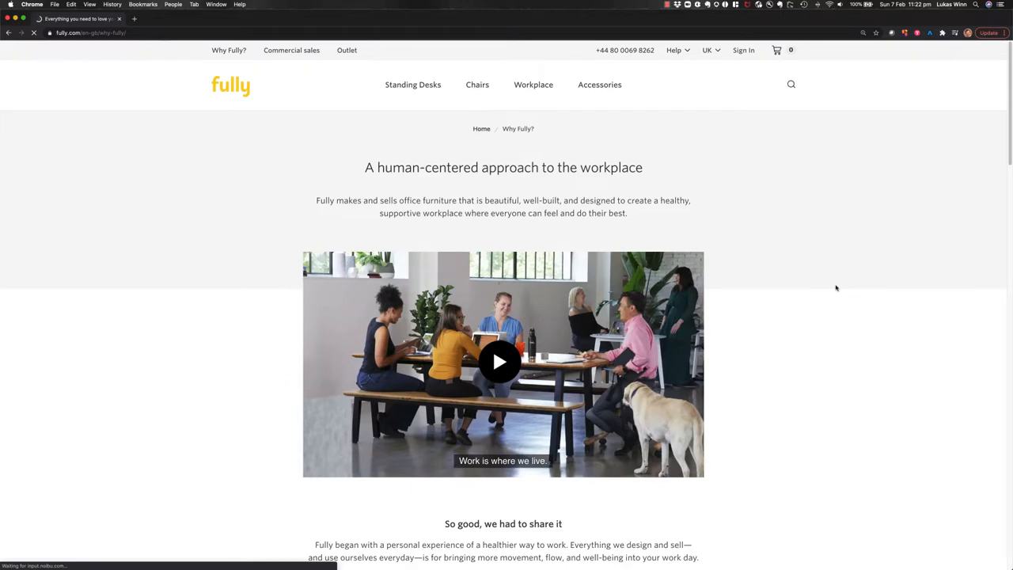
pyautogui.scroll(-3)
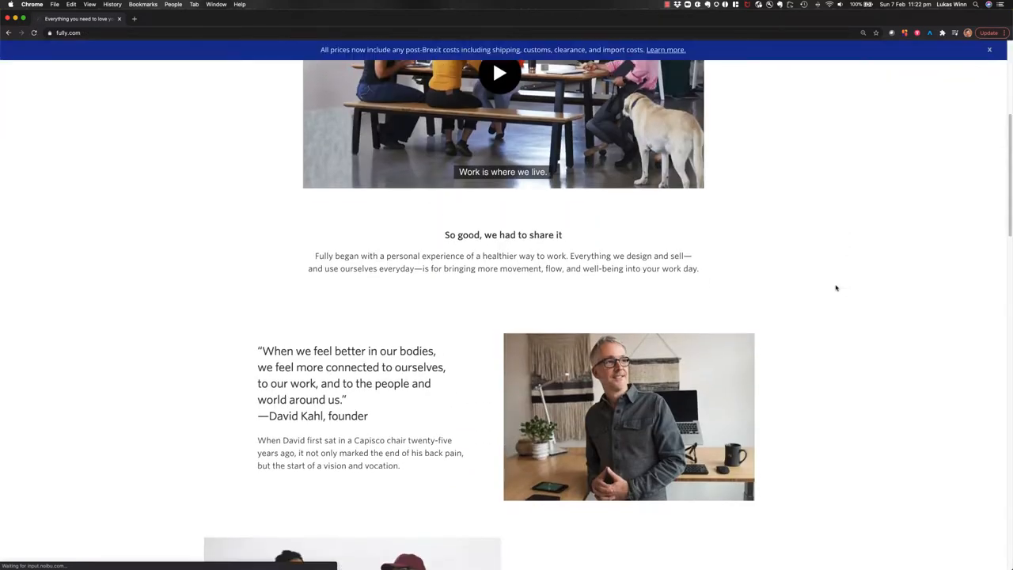
pyautogui.scroll(-3)
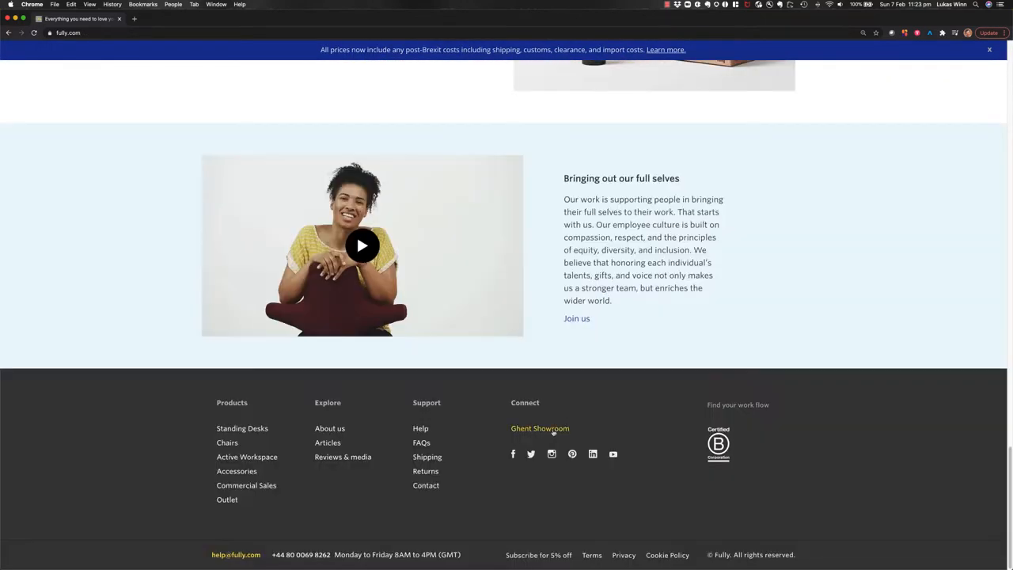
pyautogui.click(540, 427)
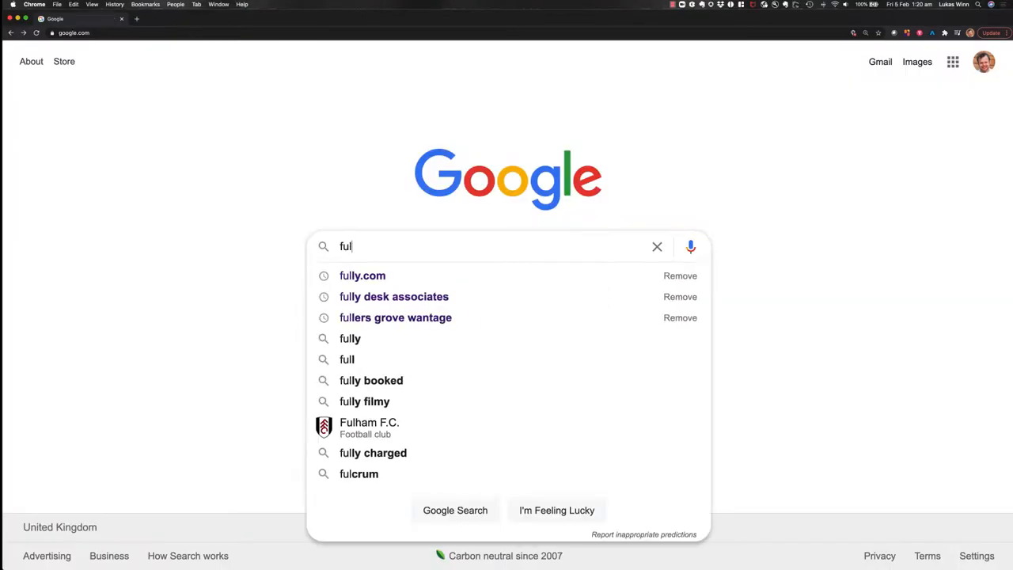
# Search Google for 'fully.com' so Fully's official site is the top result.
pyautogui.click(361, 276)
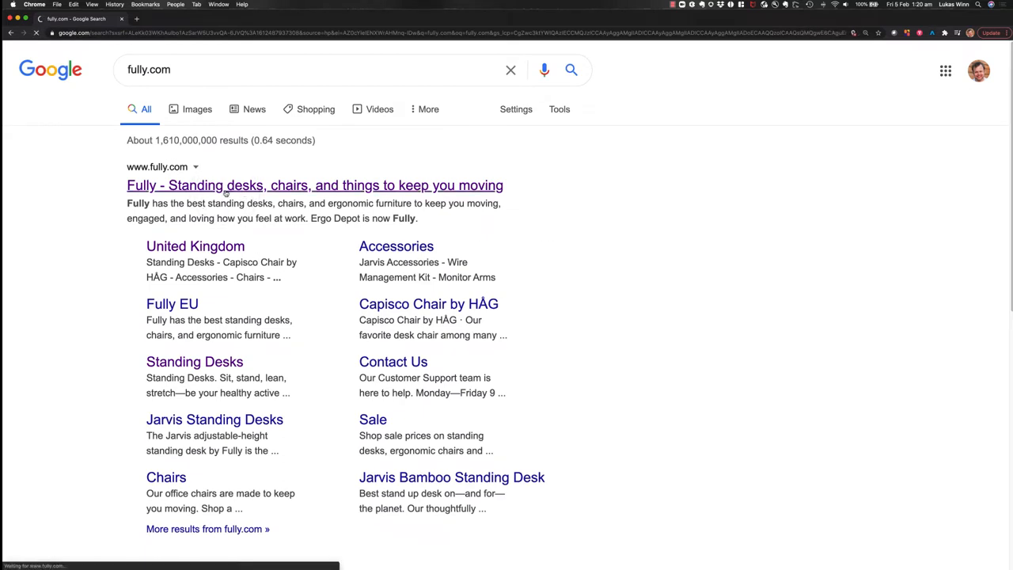
# Land on Fully's homepage and switch the store region to United Kingdom.
pyautogui.click(314, 185)
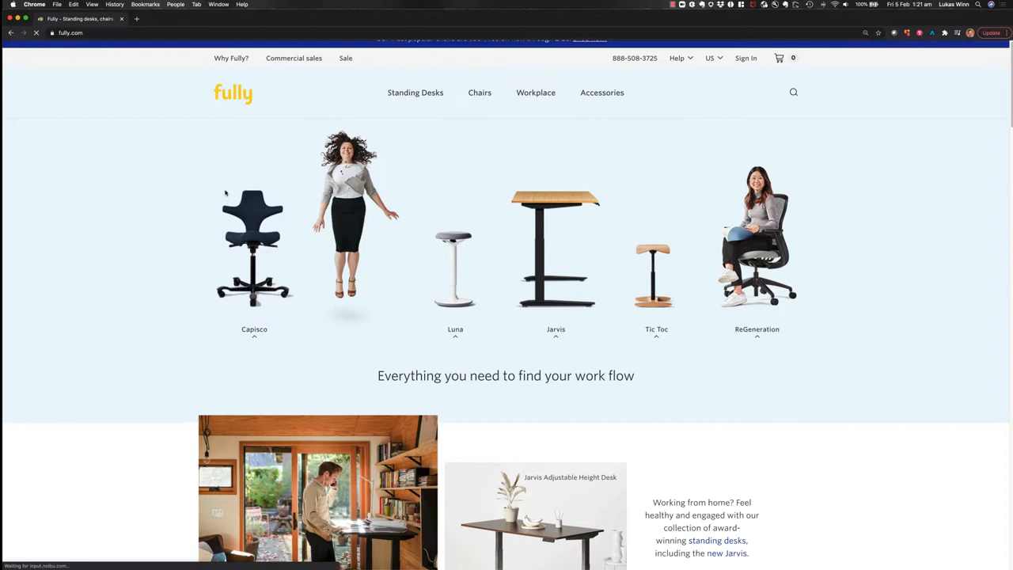
pyautogui.click(709, 69)
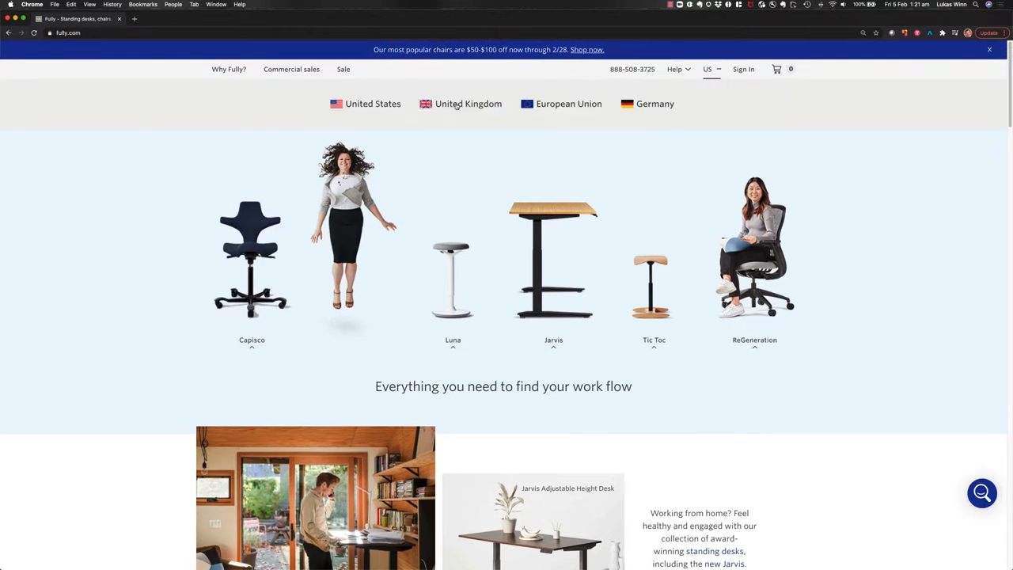
pyautogui.click(468, 104)
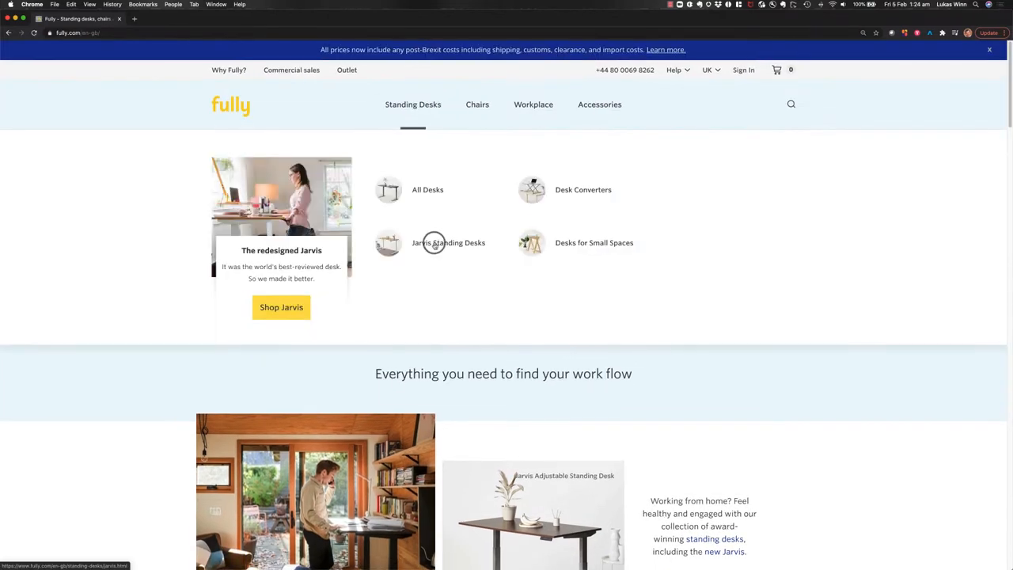
# Go to Jarvis Standing Desks and start customizing the Jarvis Laminate Standing Desk.
pyautogui.click(448, 244)
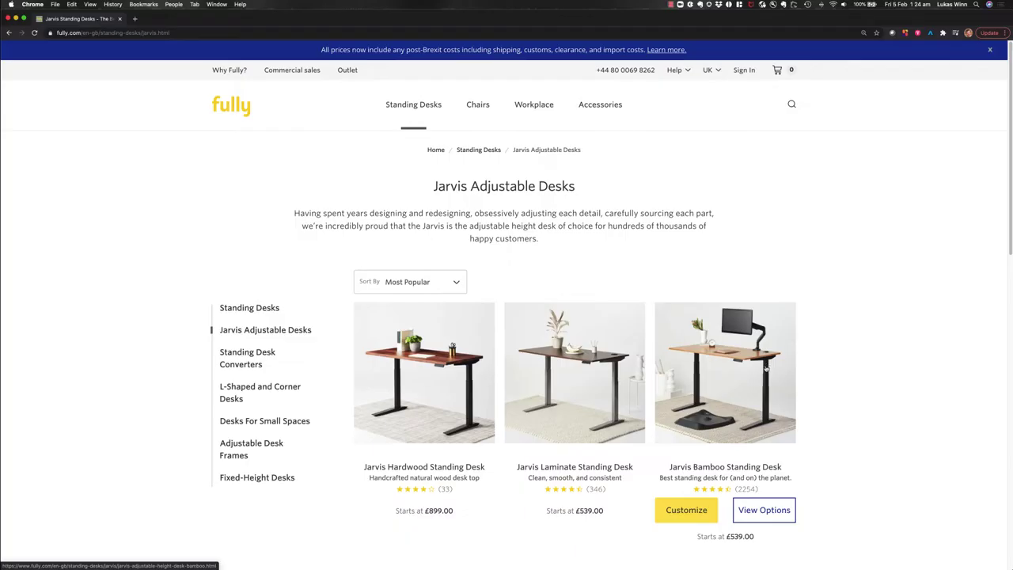
pyautogui.moveTo(575, 373)
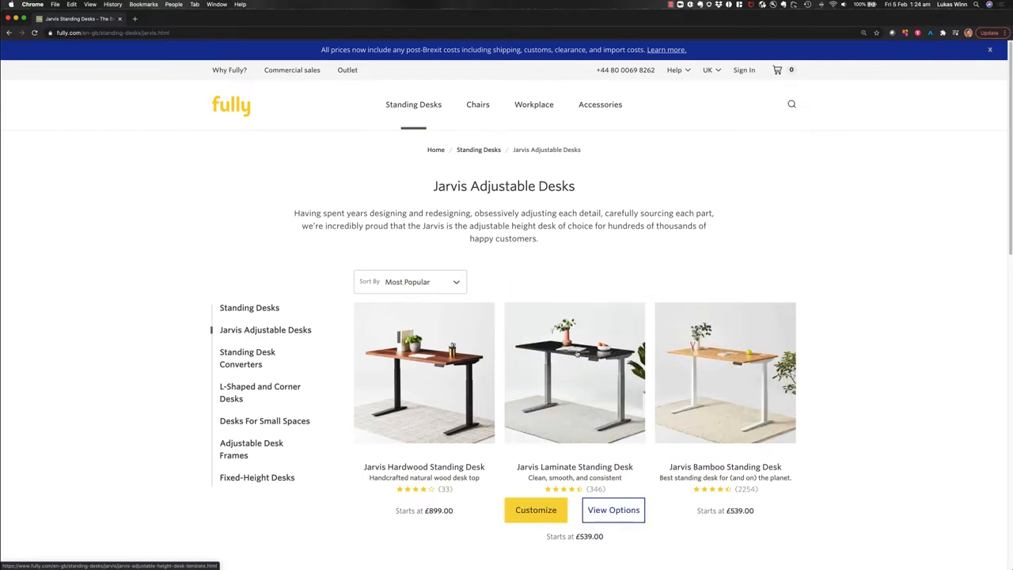
pyautogui.click(575, 372)
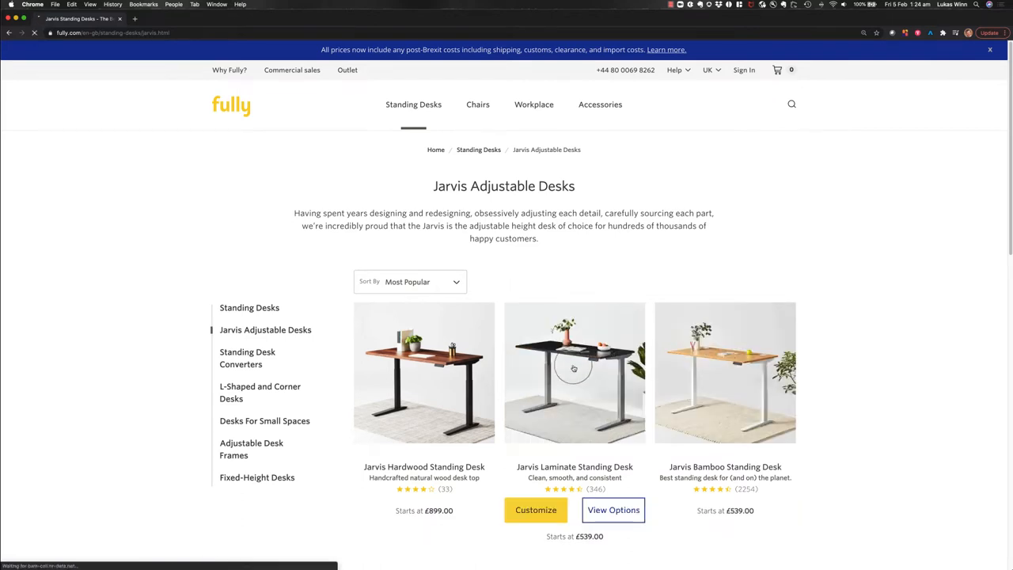
pyautogui.click(575, 372)
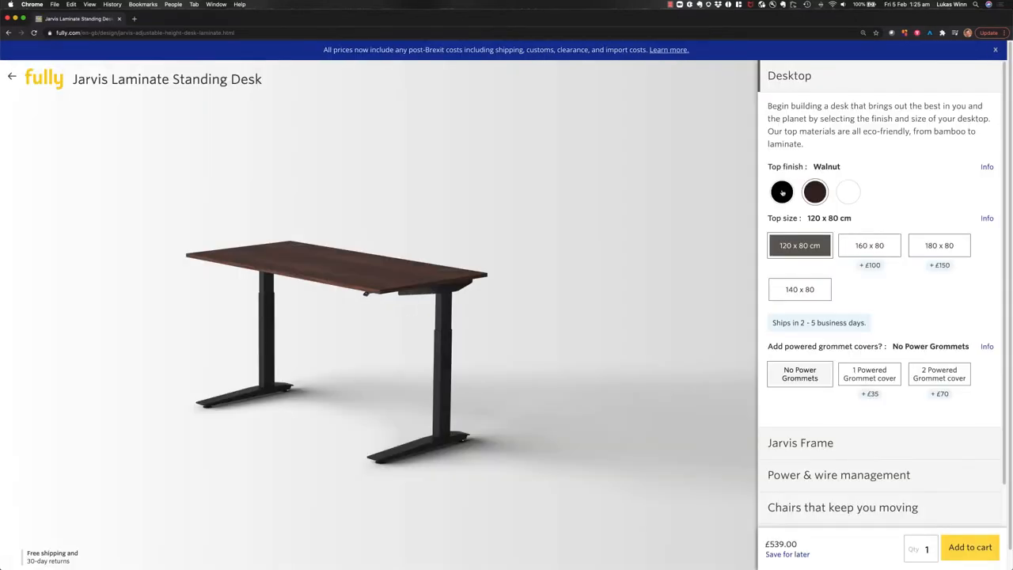
# Choose the Black desktop finish with the 180 x 80 top size.
pyautogui.click(782, 192)
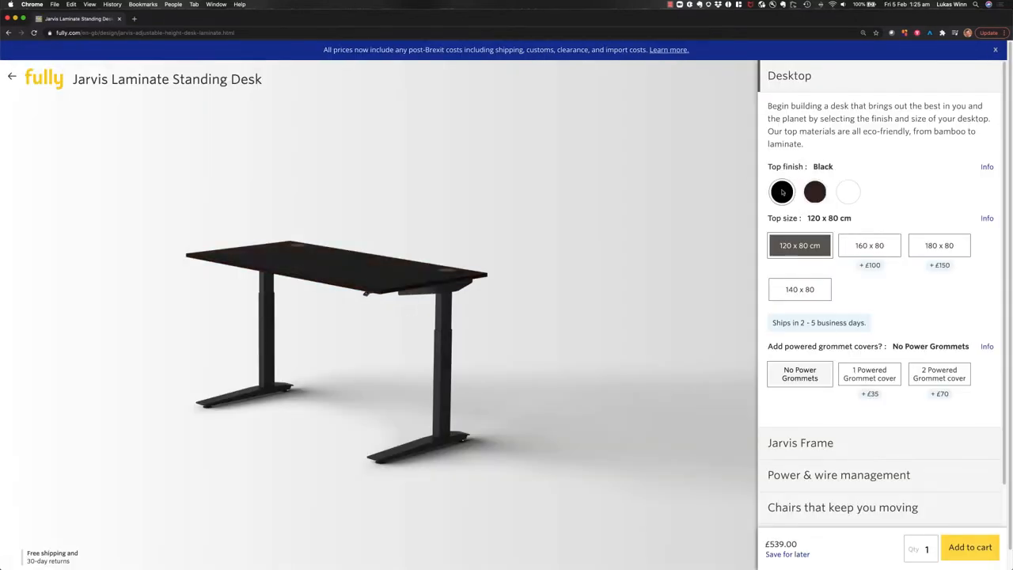
pyautogui.moveTo(910, 202)
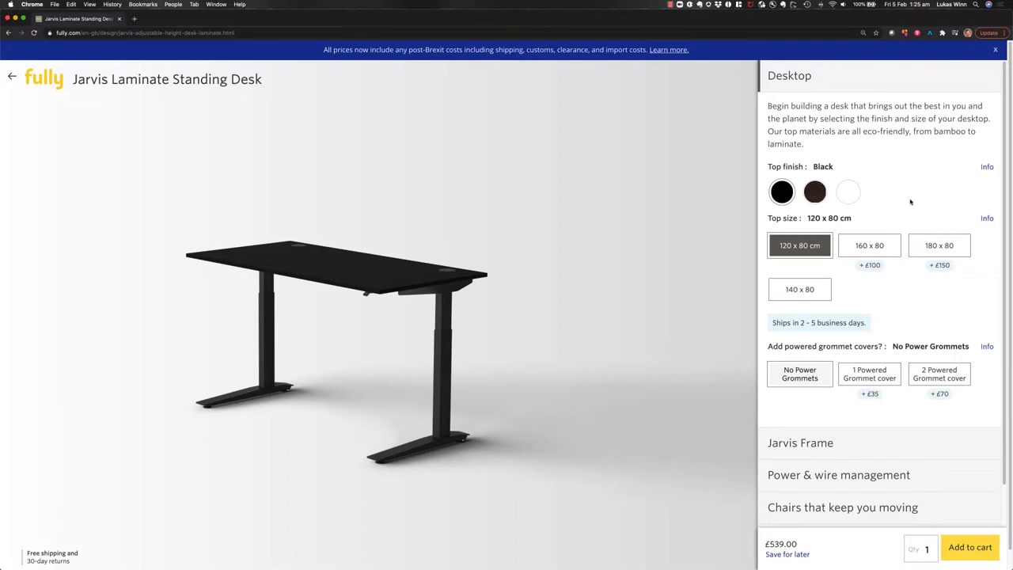
pyautogui.scroll(-3)
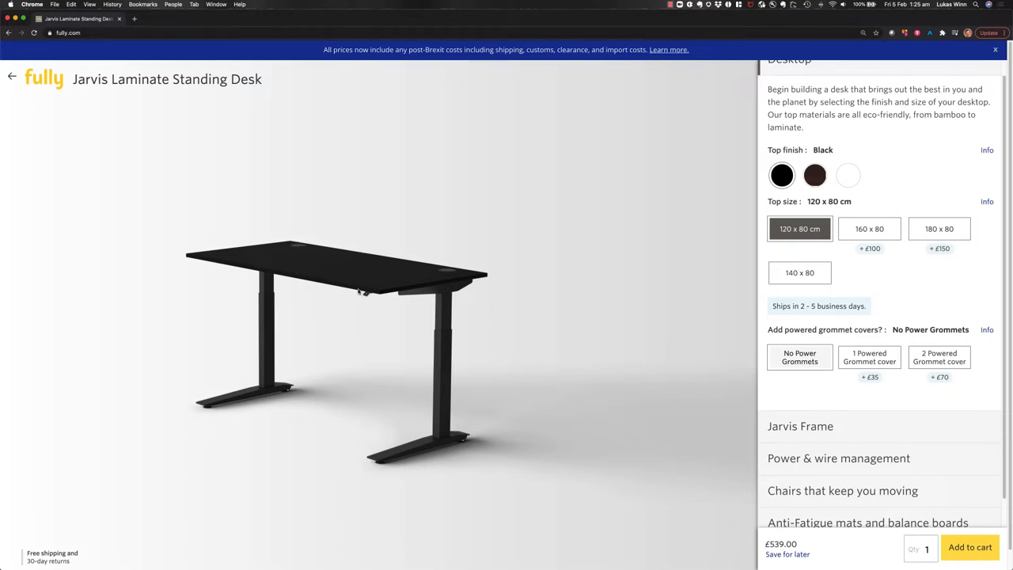
pyautogui.moveTo(427, 326)
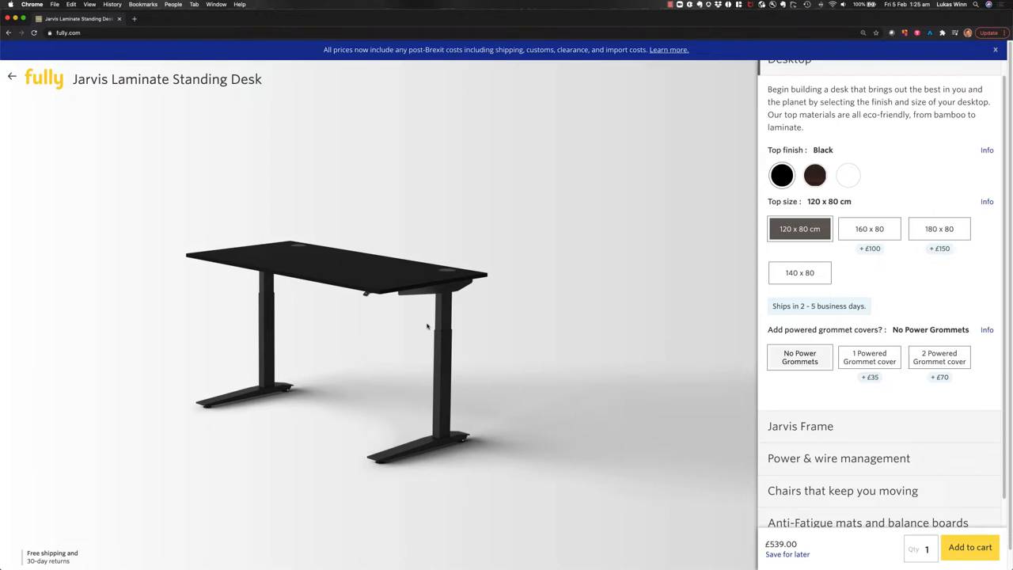
pyautogui.moveTo(914, 266)
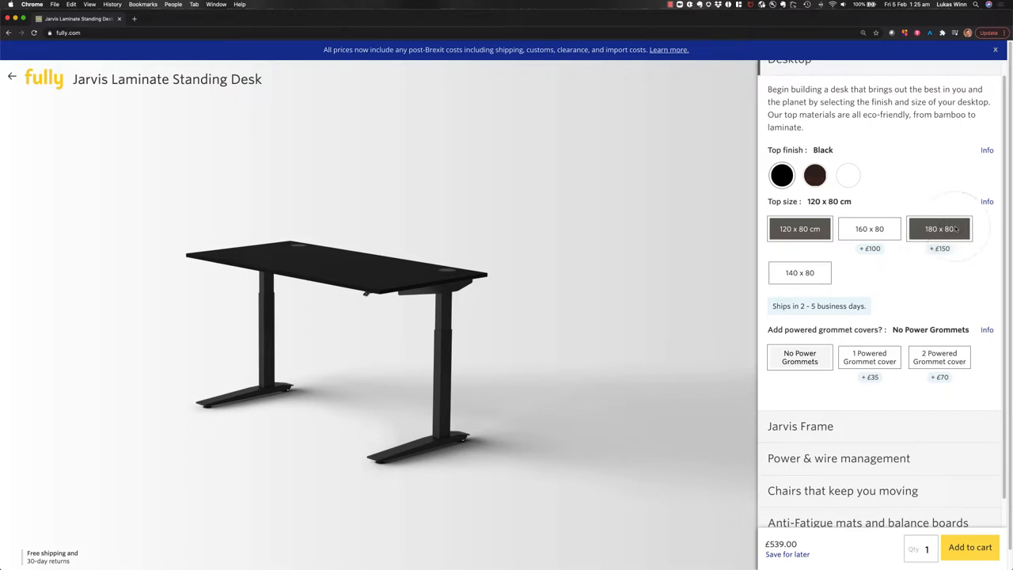
pyautogui.click(941, 228)
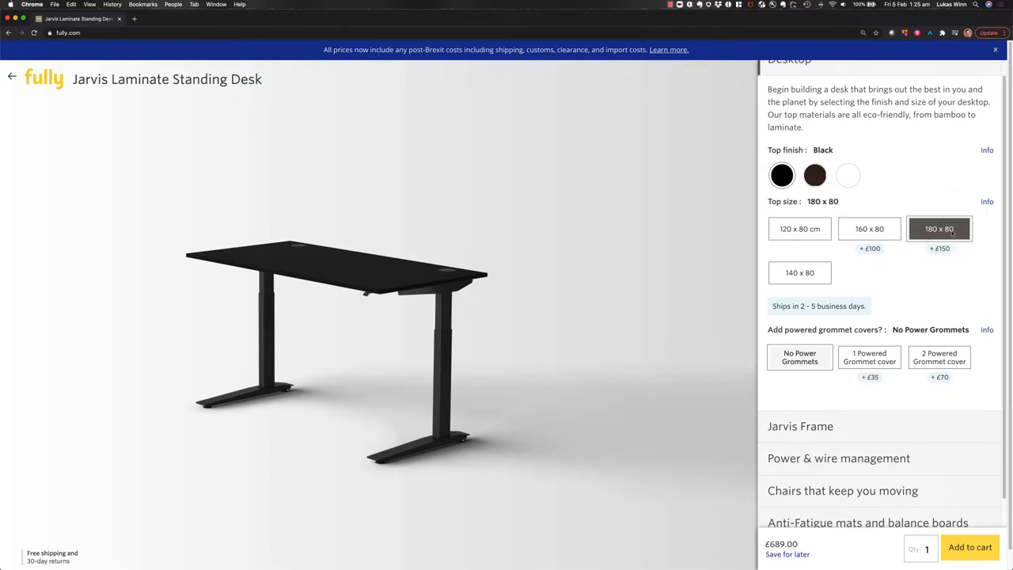
# Add one Powered Grommet cover and set its plug country to UK.
pyautogui.click(870, 358)
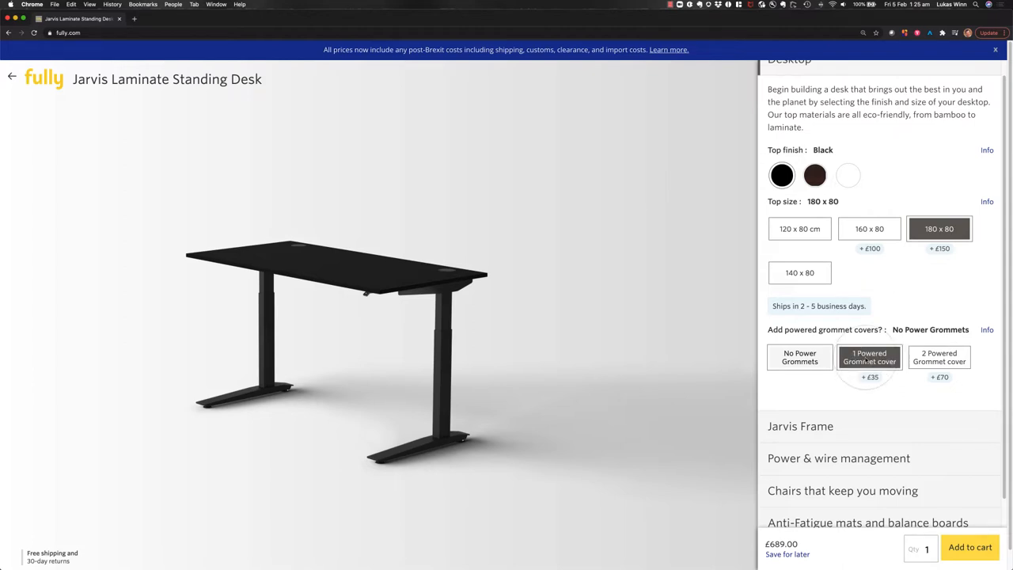
pyautogui.click(870, 357)
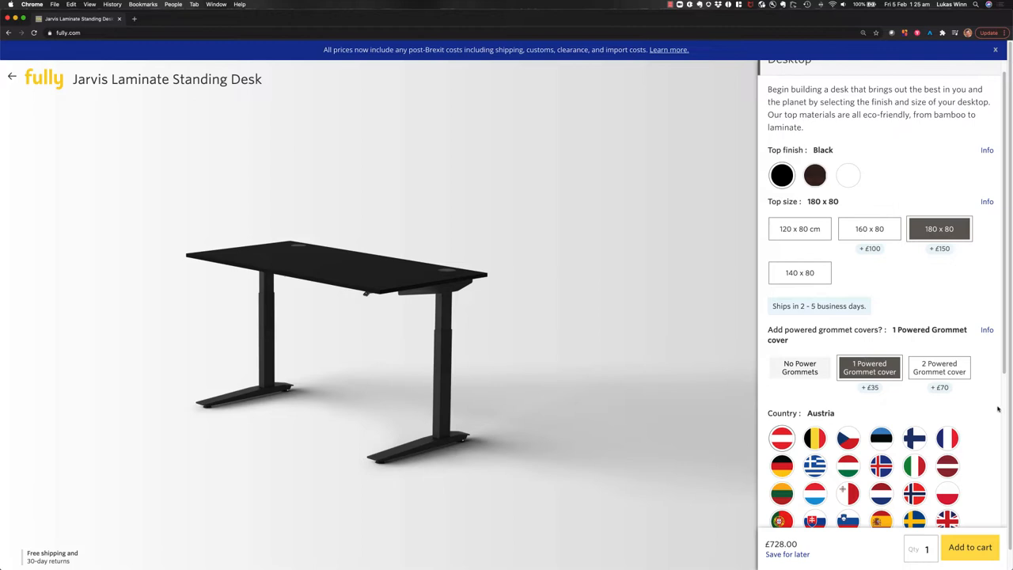
pyautogui.scroll(-3)
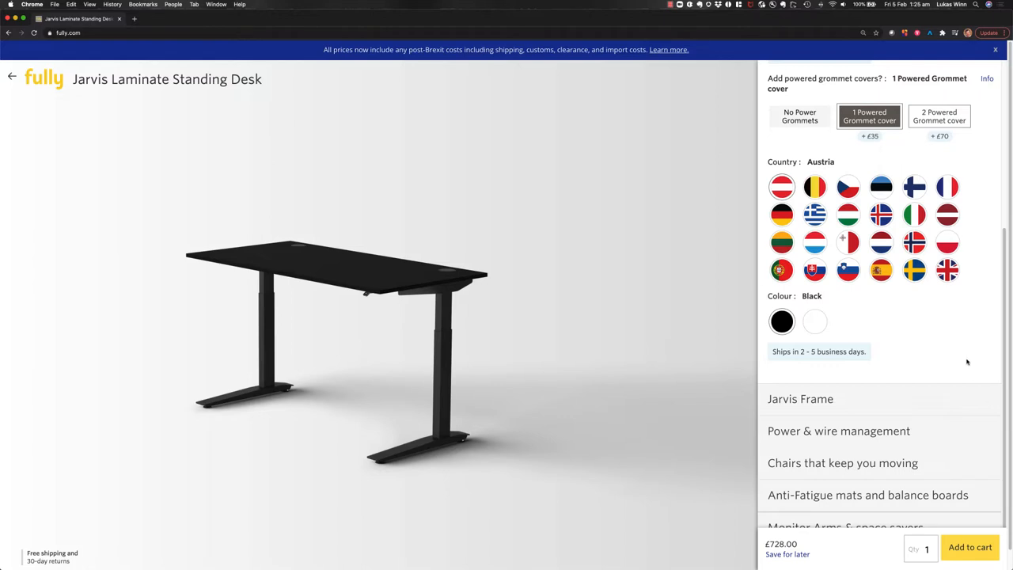
pyautogui.moveTo(968, 361)
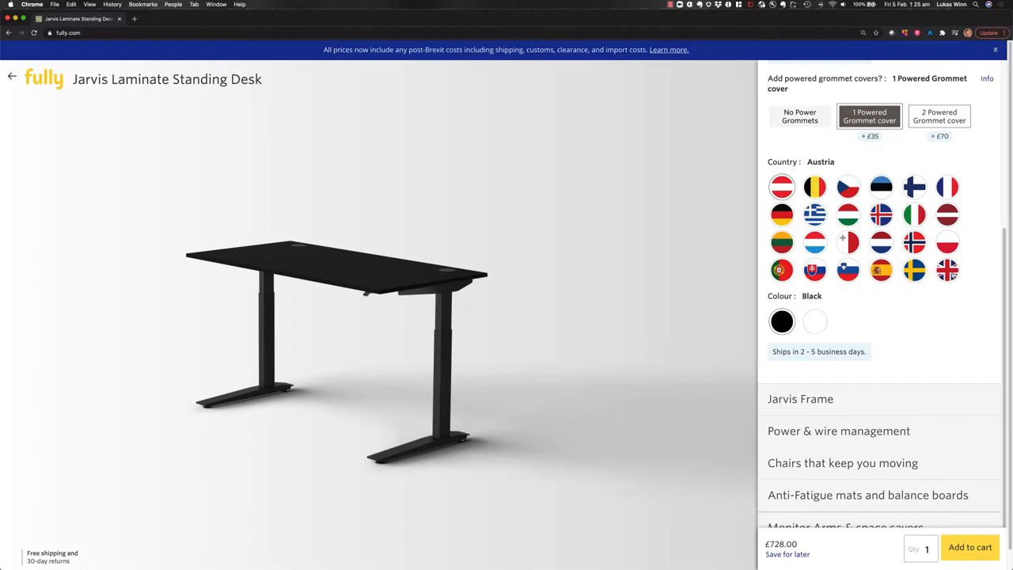
pyautogui.click(947, 270)
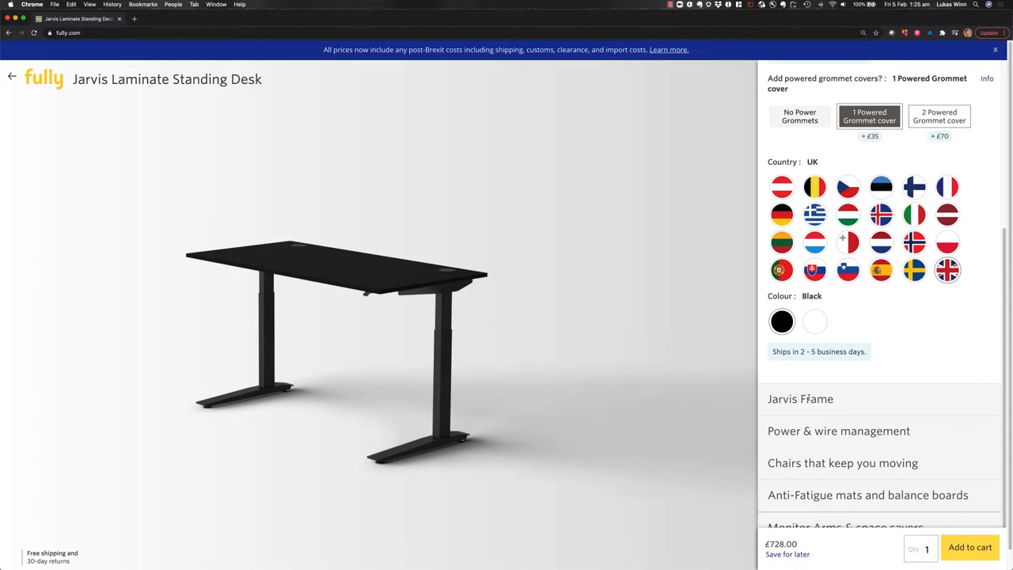
pyautogui.moveTo(849, 404)
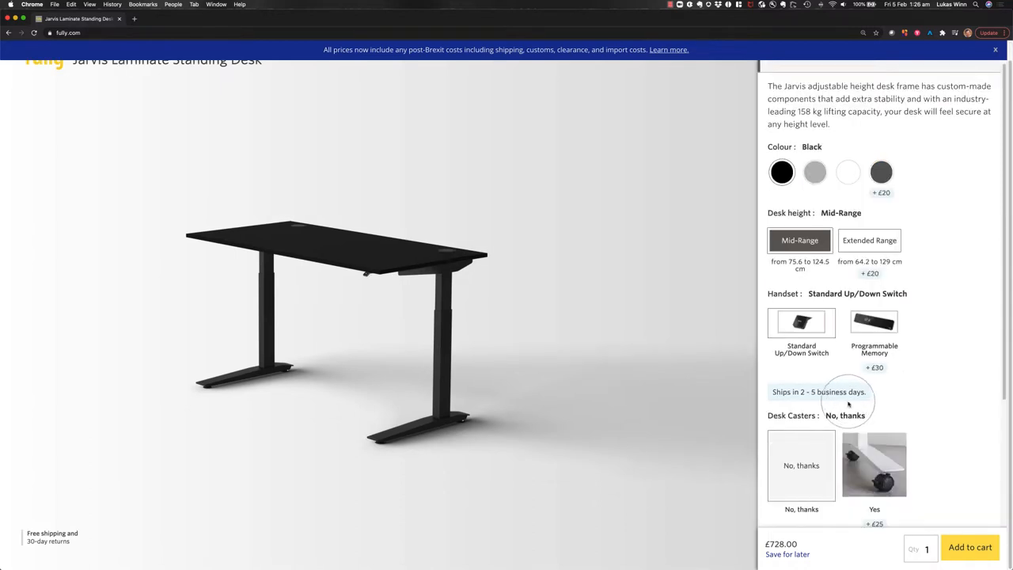
pyautogui.moveTo(934, 234)
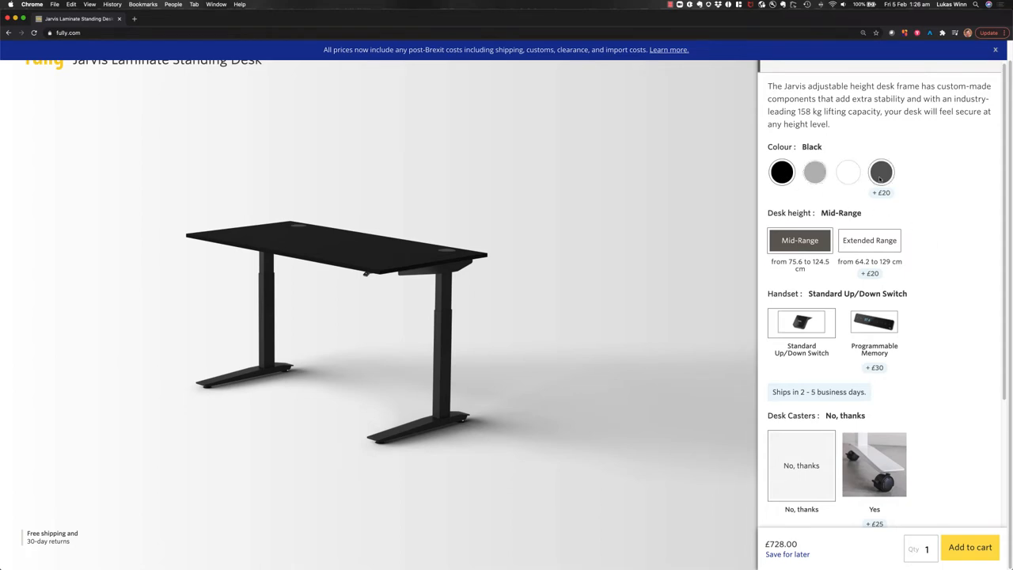
# Set the frame to Alloy with Extended Range height and the Programmable Memory handset.
pyautogui.click(880, 171)
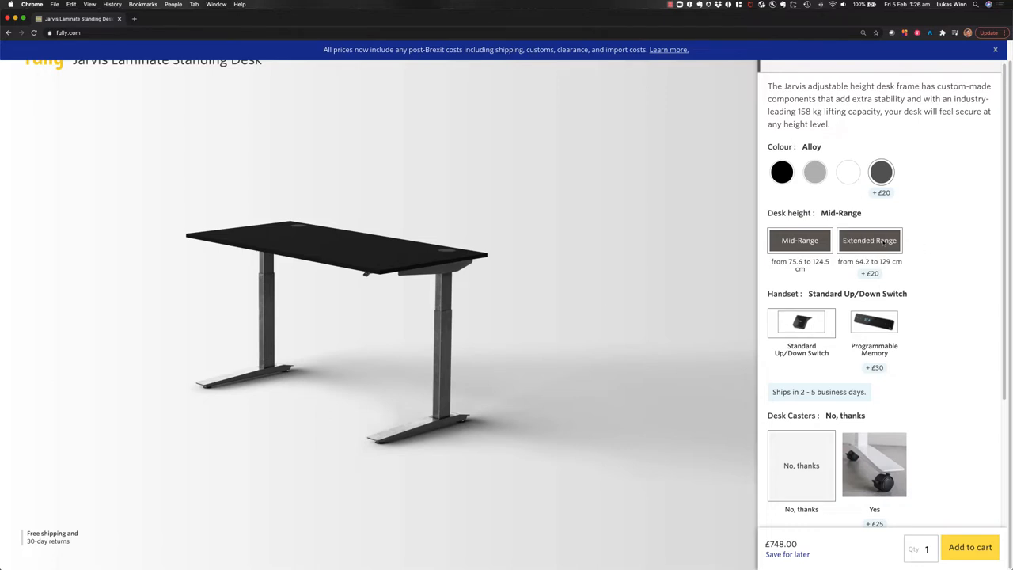
pyautogui.click(871, 241)
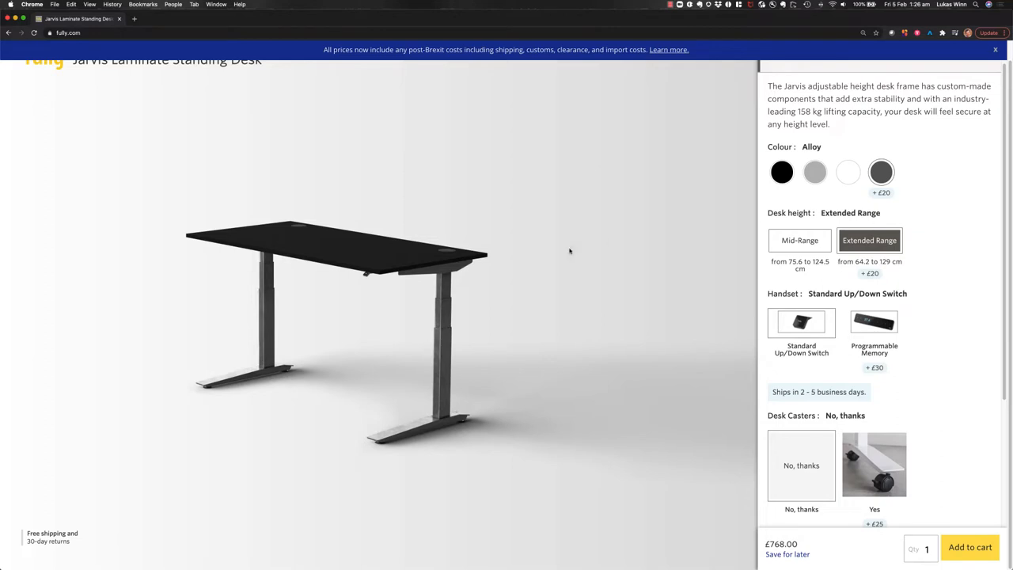
pyautogui.moveTo(442, 336)
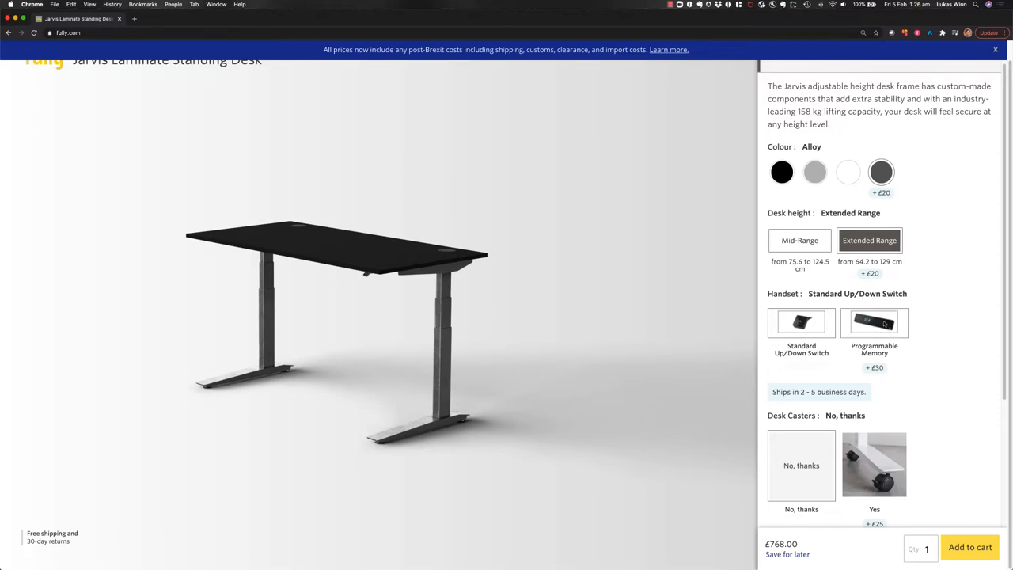
pyautogui.click(874, 324)
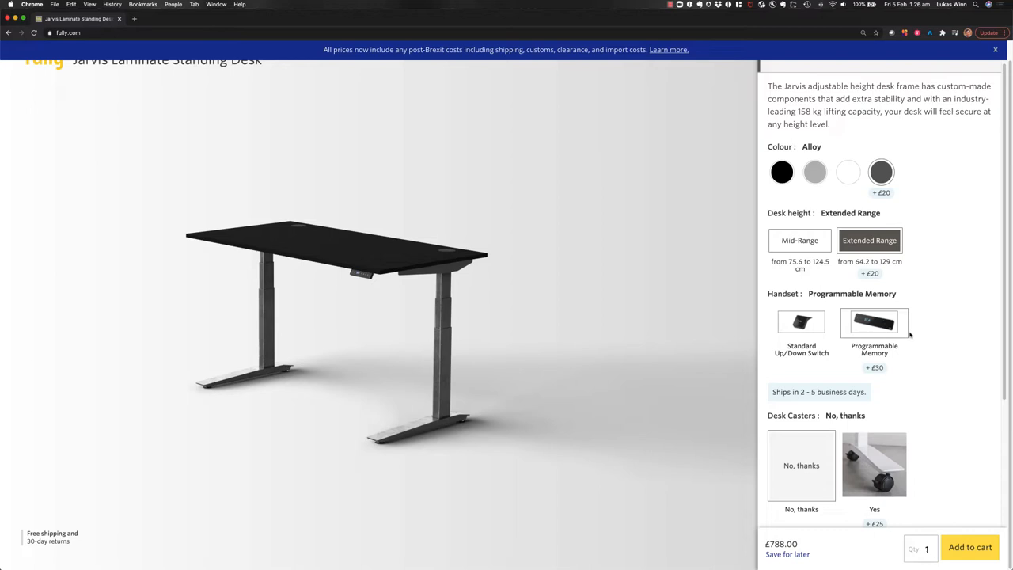
# Under Power & wire management, add the Wire Management Kit (Two Trays) for the UK.
pyautogui.scroll(-3)
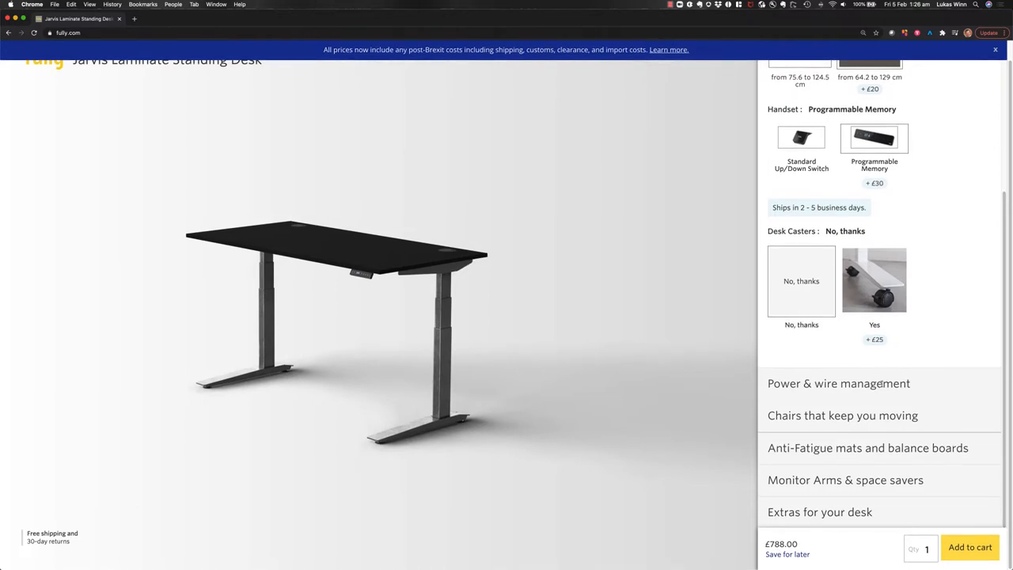
pyautogui.click(840, 384)
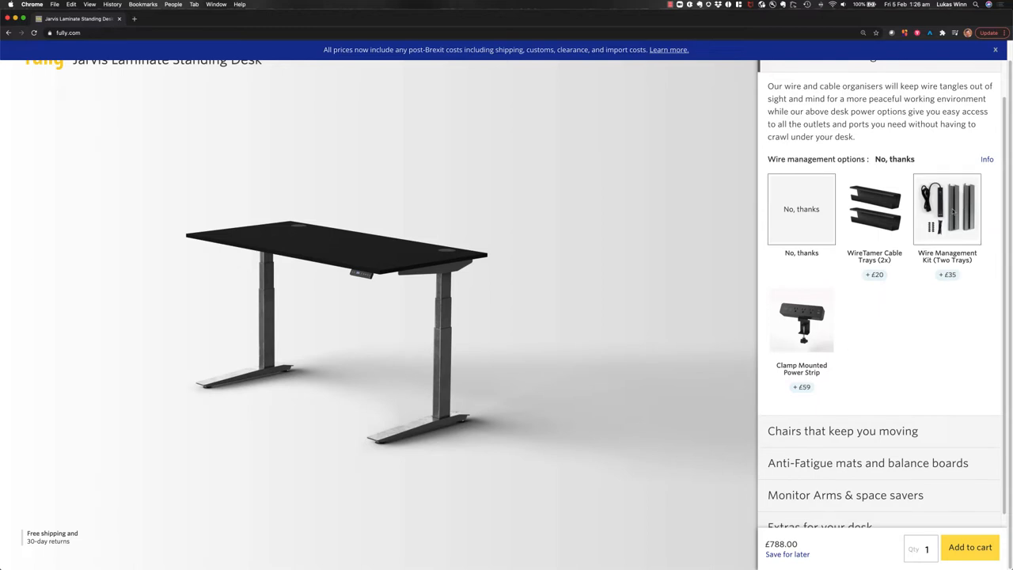
pyautogui.click(946, 209)
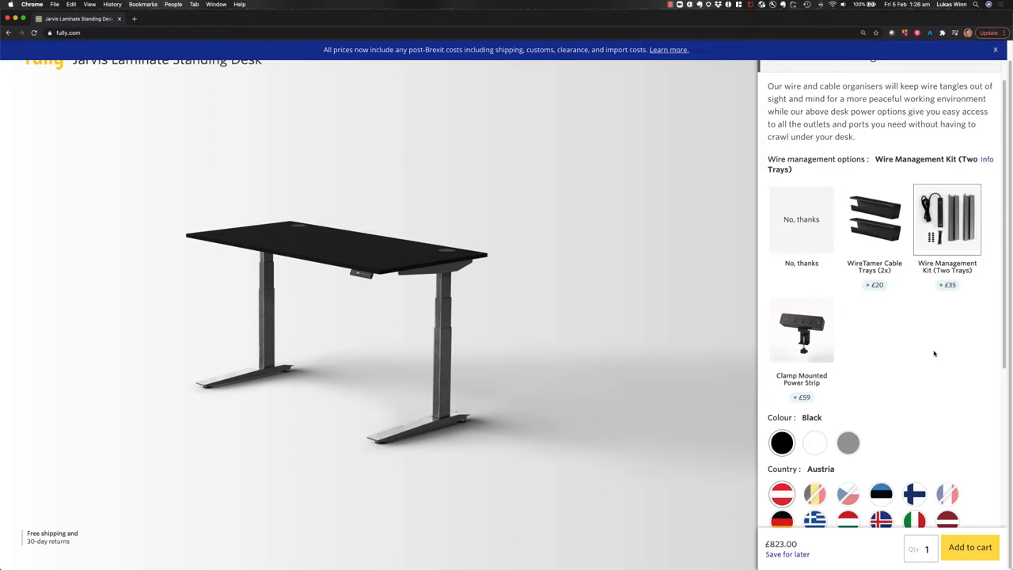
pyautogui.moveTo(933, 374)
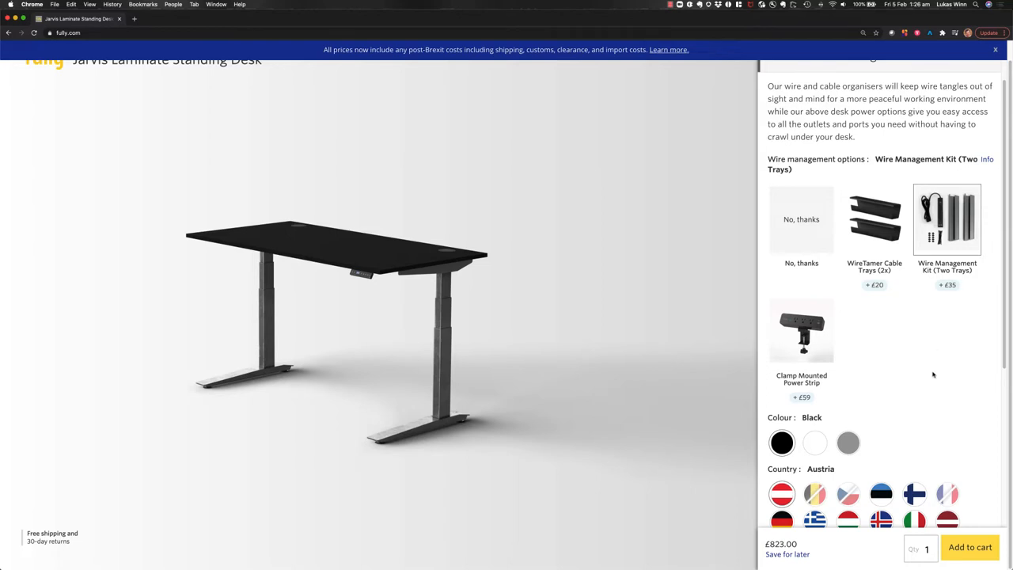
pyautogui.scroll(-3)
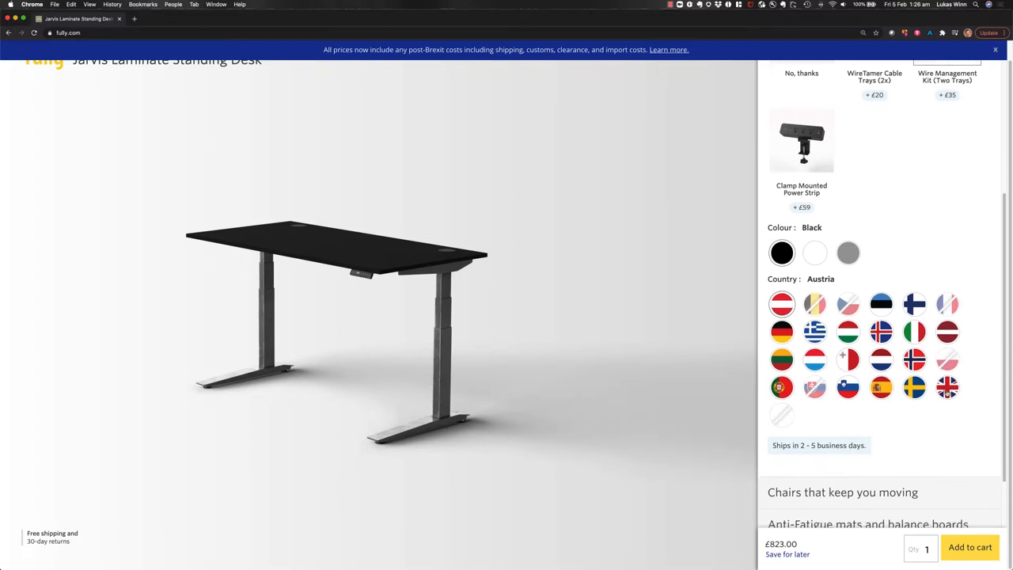
pyautogui.click(947, 387)
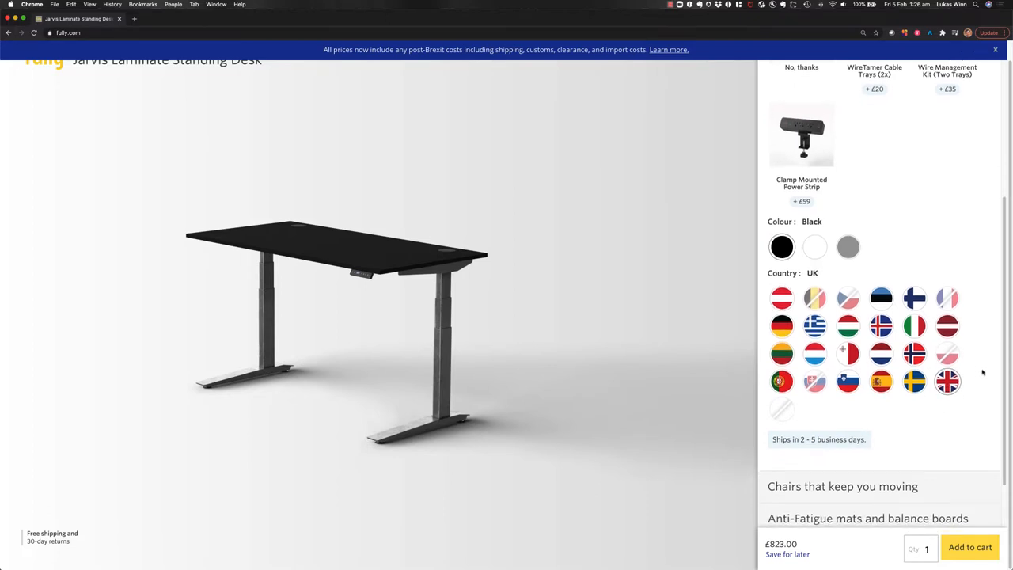
# Expand the 'Chairs that keep you moving' section to list the chair options.
pyautogui.scroll(-3)
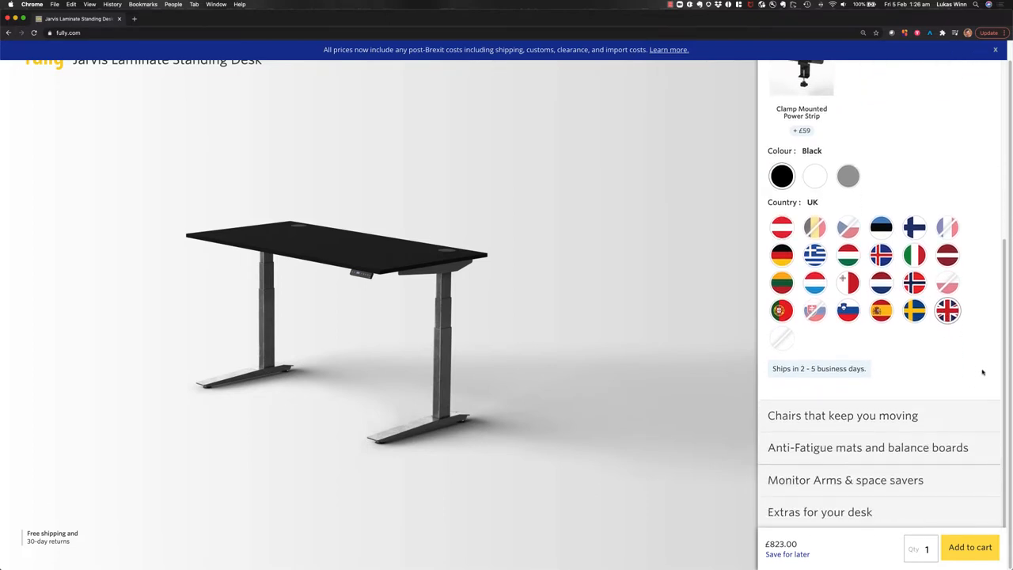
pyautogui.click(842, 415)
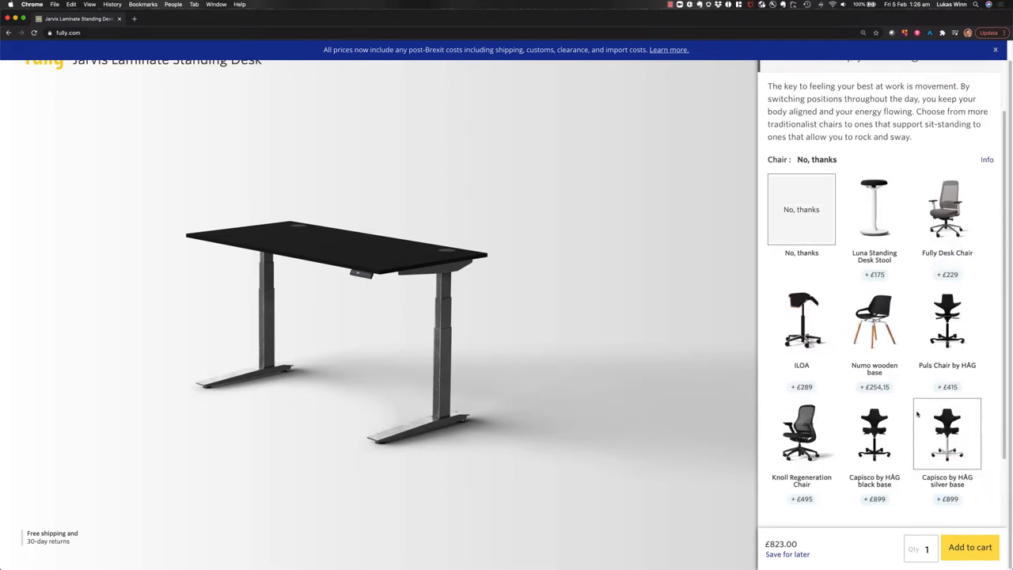
# Under Anti-Fatigue mats and balance boards, add the black Muvmat to the order.
pyautogui.scroll(-3)
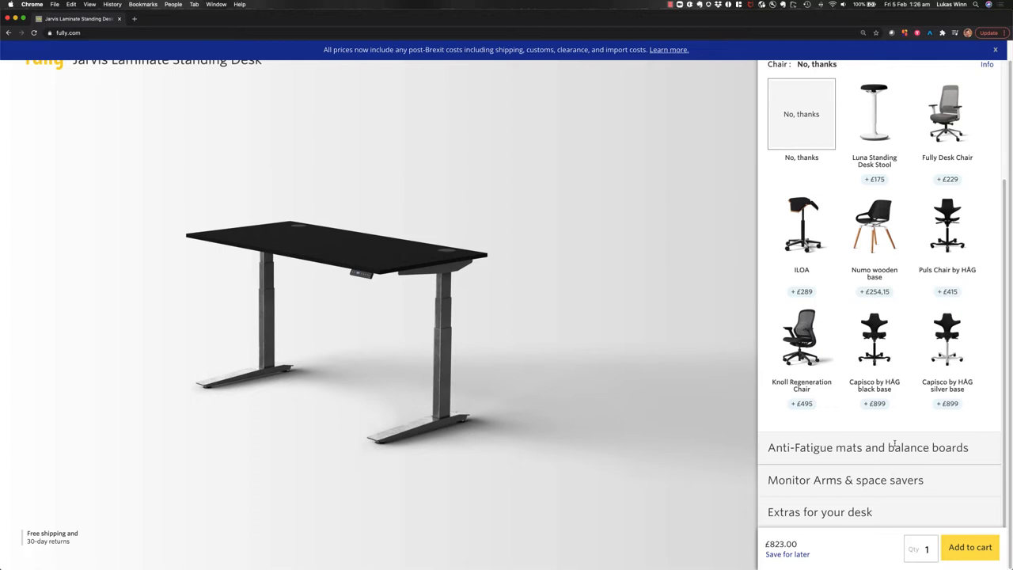
pyautogui.click(868, 447)
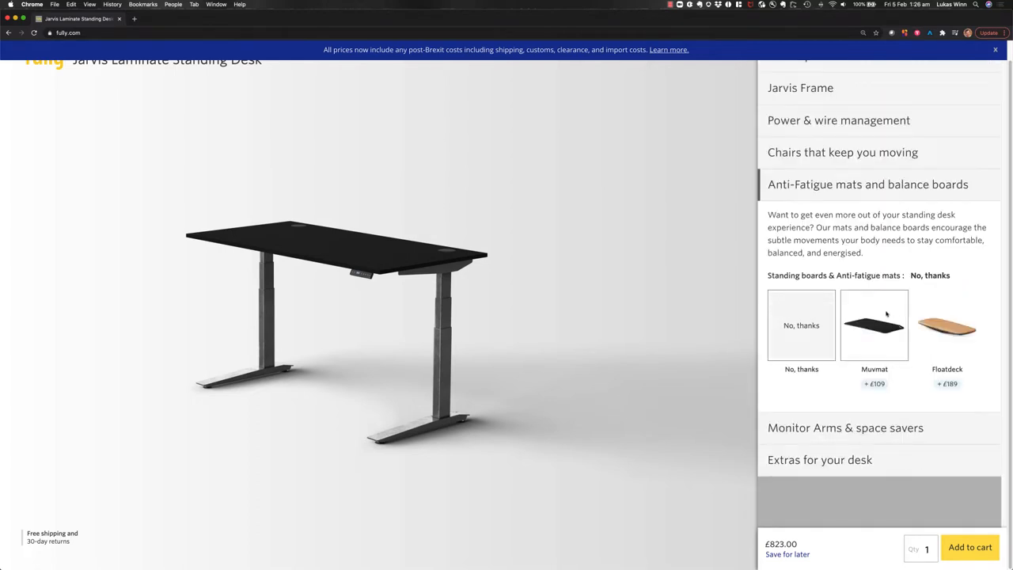
pyautogui.click(874, 326)
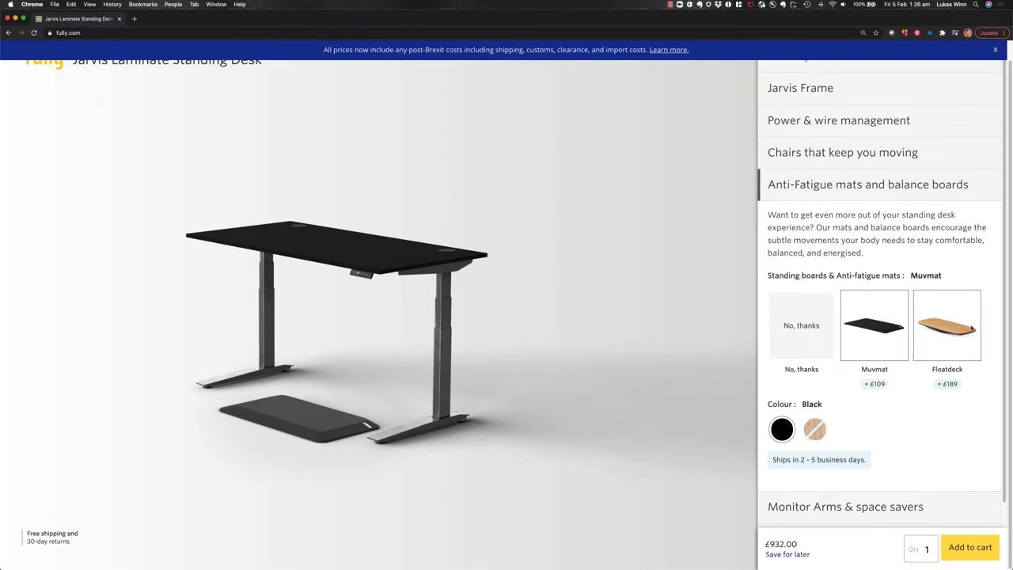
# Scroll through Monitor Arms & space savers down to Extras for your desk without adding anything.
pyautogui.scroll(-3)
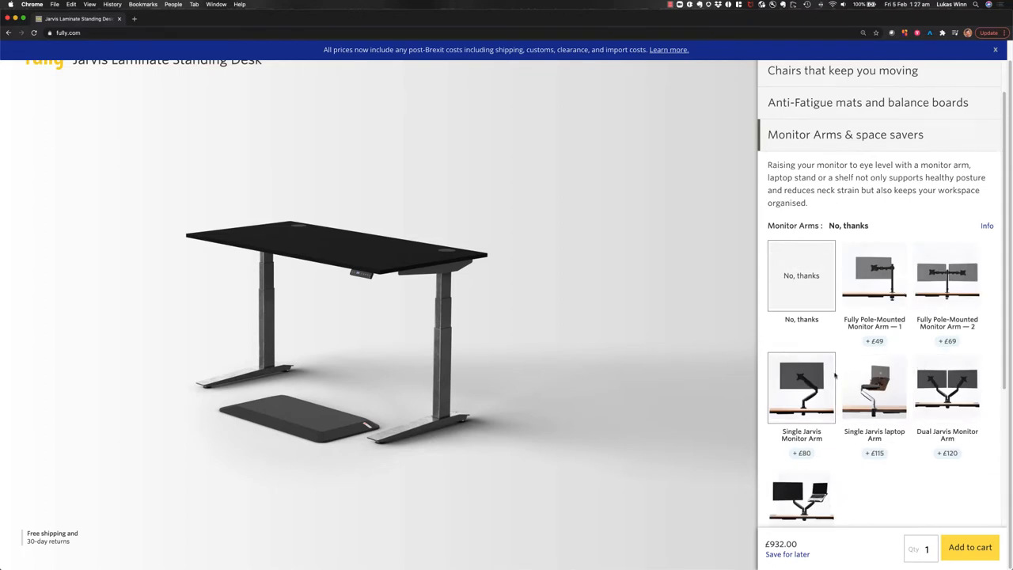
pyautogui.scroll(-3)
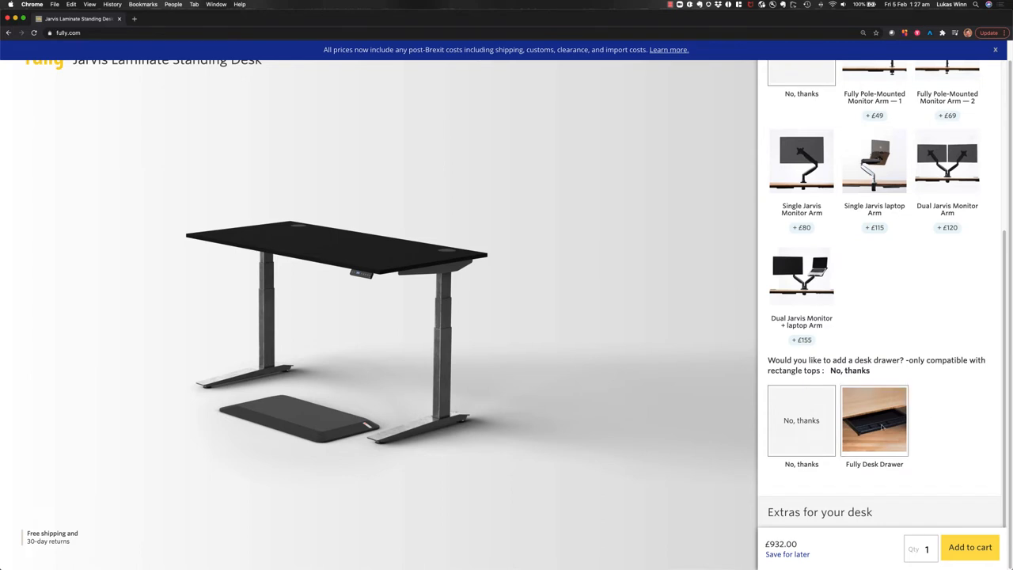
pyautogui.scroll(-3)
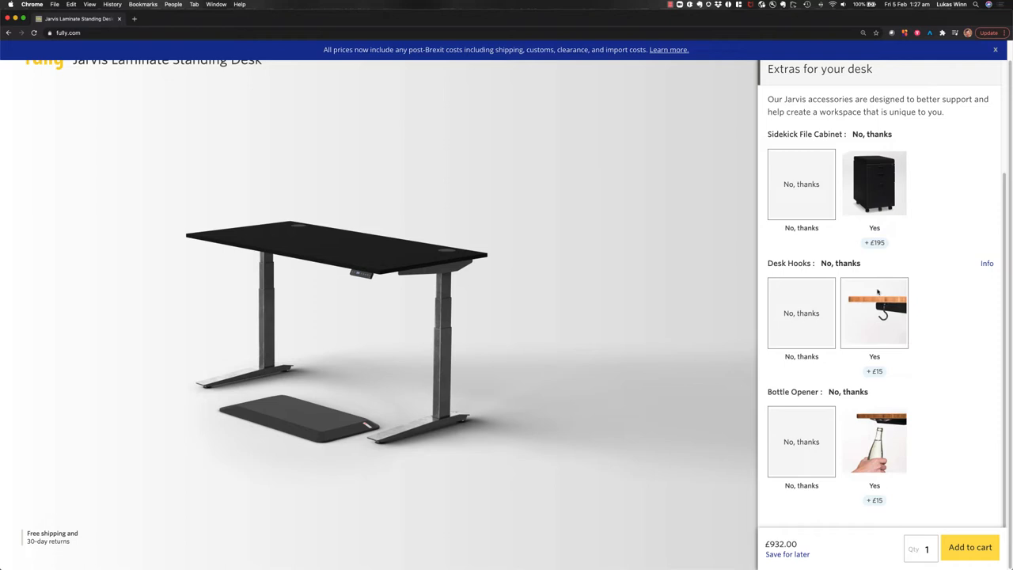
pyautogui.moveTo(877, 314)
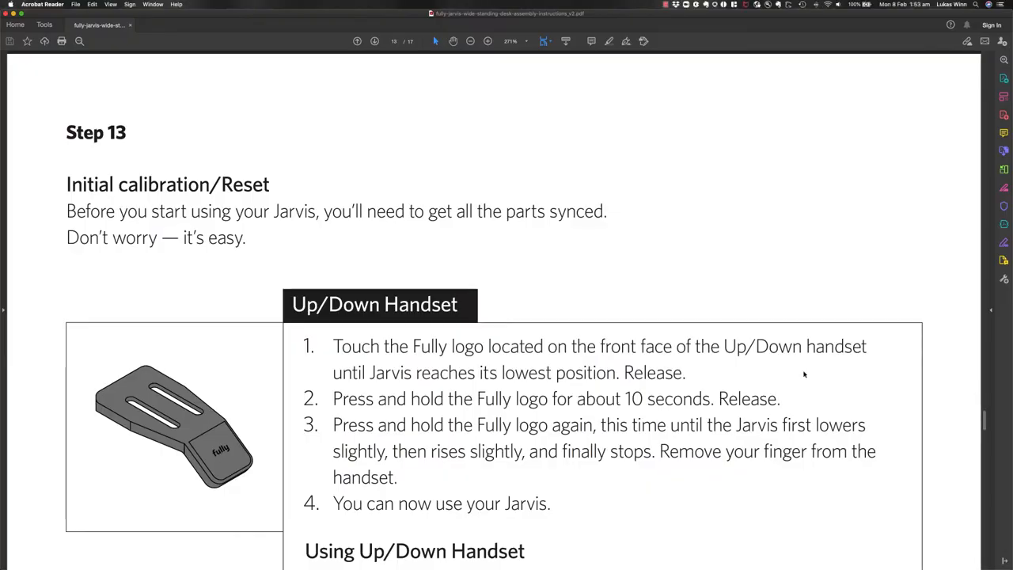
pyautogui.moveTo(720, 241)
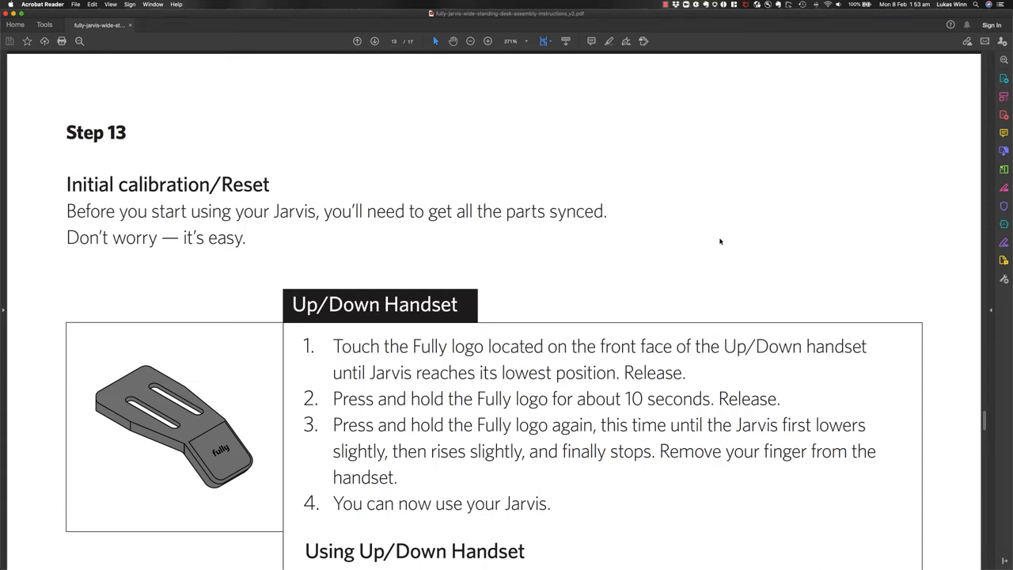
# Scroll the PDF from Step 13 down to the Programmable Memory Handset reset and memory presets.
pyautogui.scroll(-3)
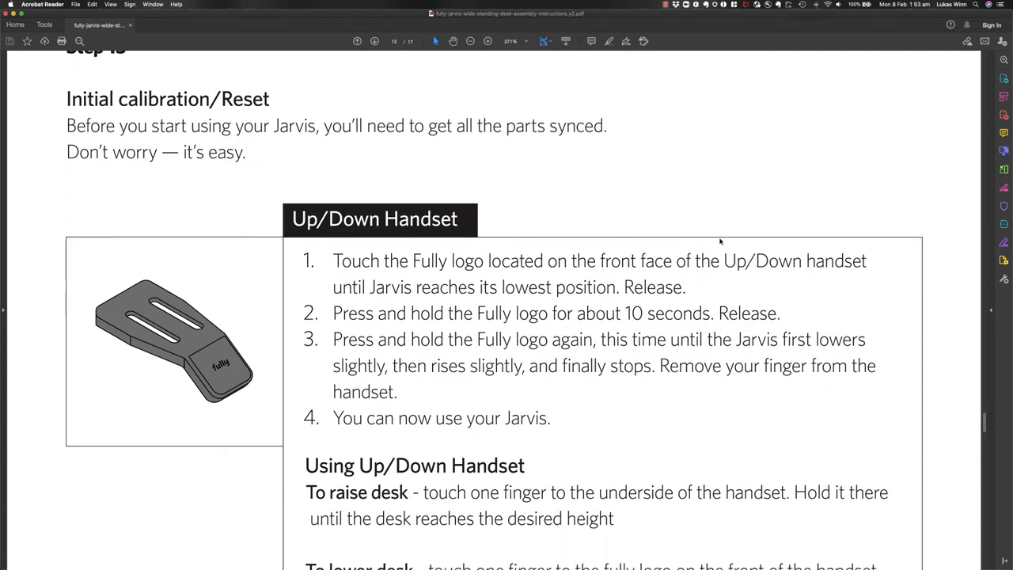
pyautogui.scroll(-3)
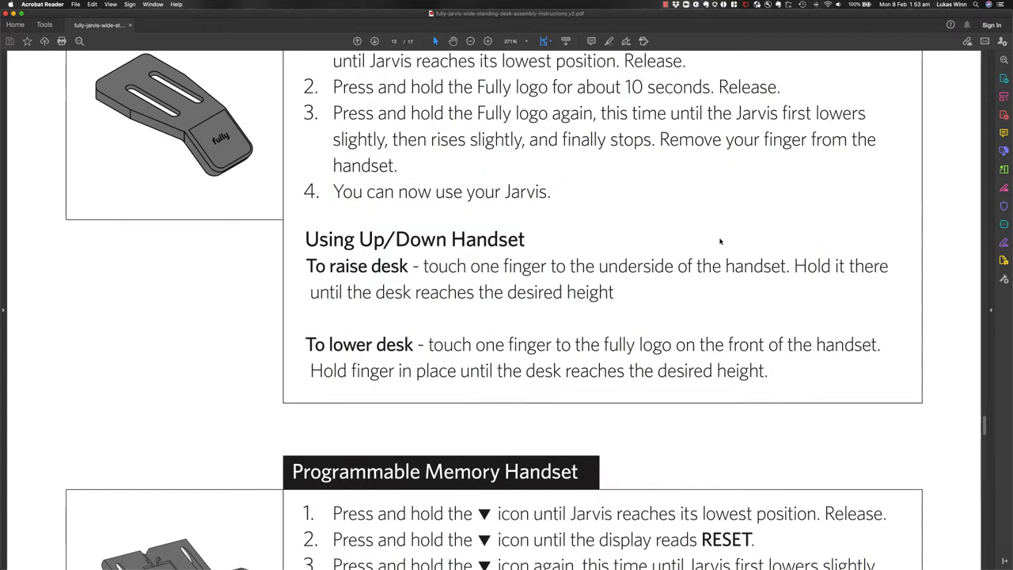
pyautogui.scroll(-3)
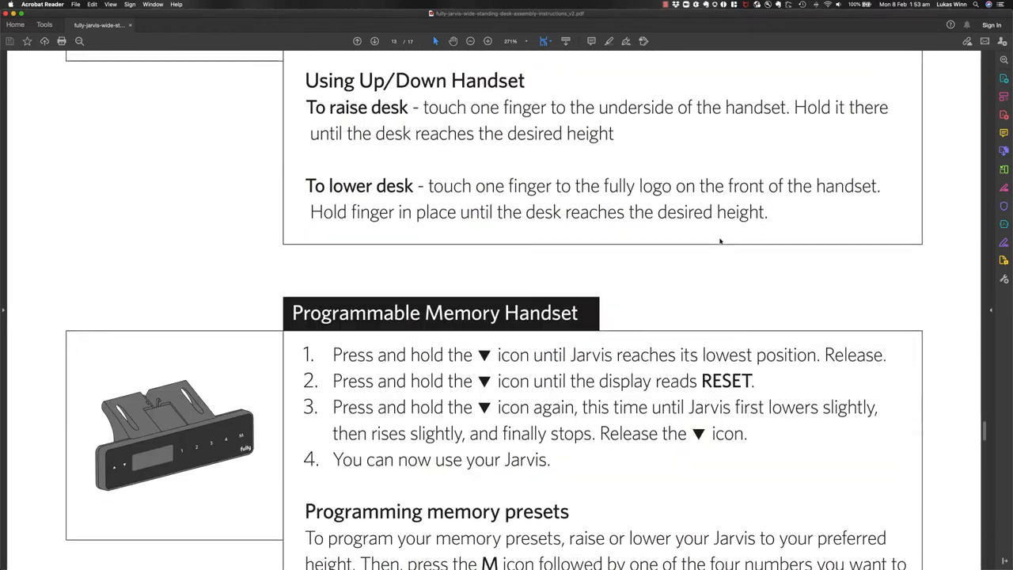
pyautogui.scroll(-3)
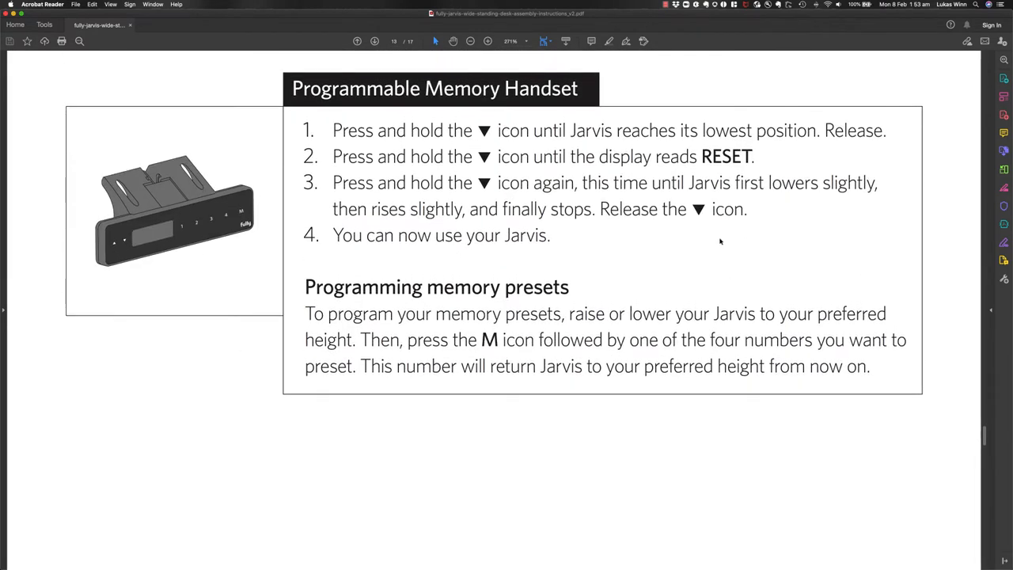
pyautogui.scroll(-3)
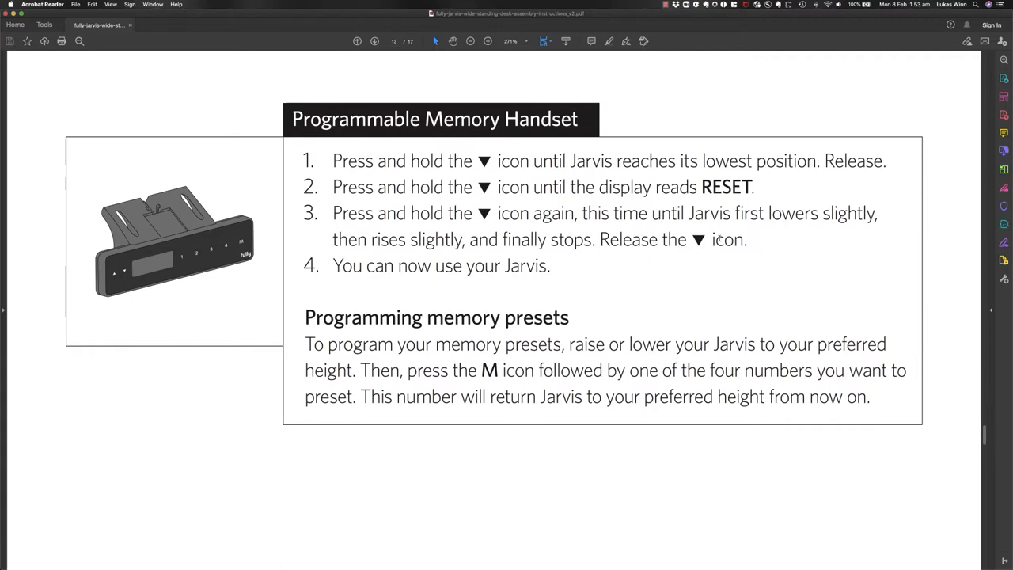